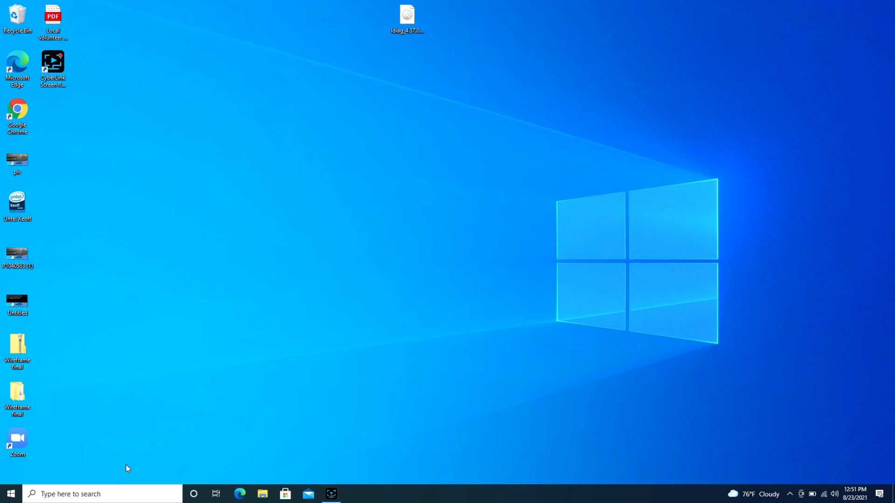
pyautogui.moveTo(22, 482)
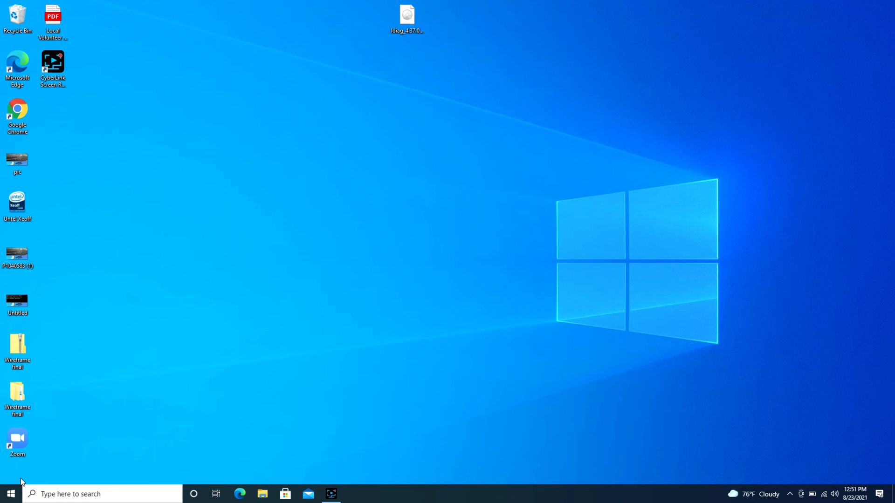
# Launch the Windows Settings app from the Start menu
pyautogui.click(9, 493)
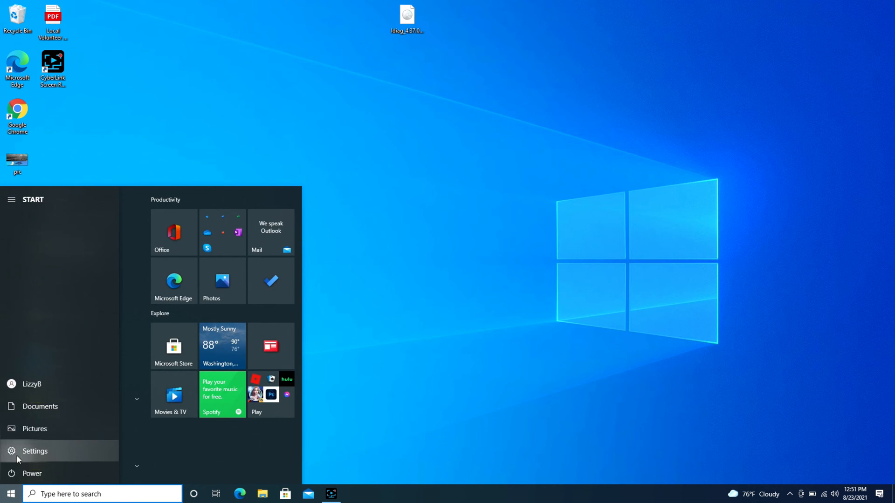
pyautogui.click(34, 451)
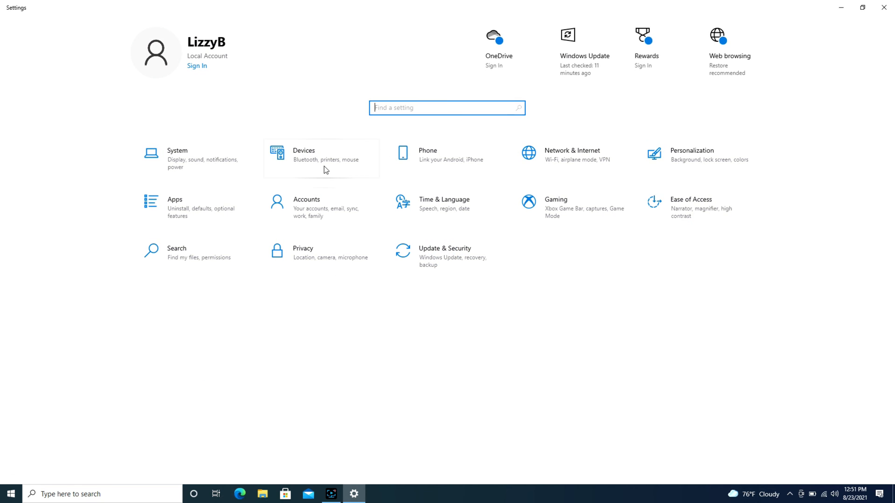
# Go into the Devices category to reach Bluetooth & other devices
pyautogui.click(321, 158)
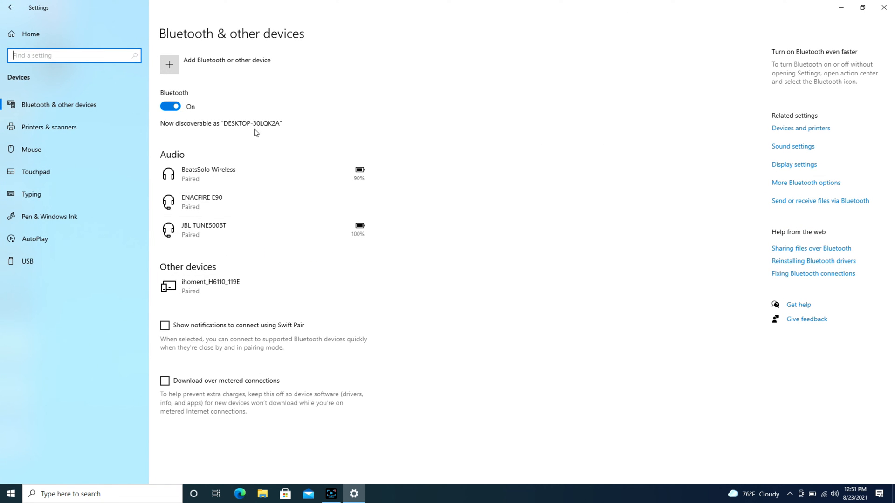
pyautogui.moveTo(233, 60)
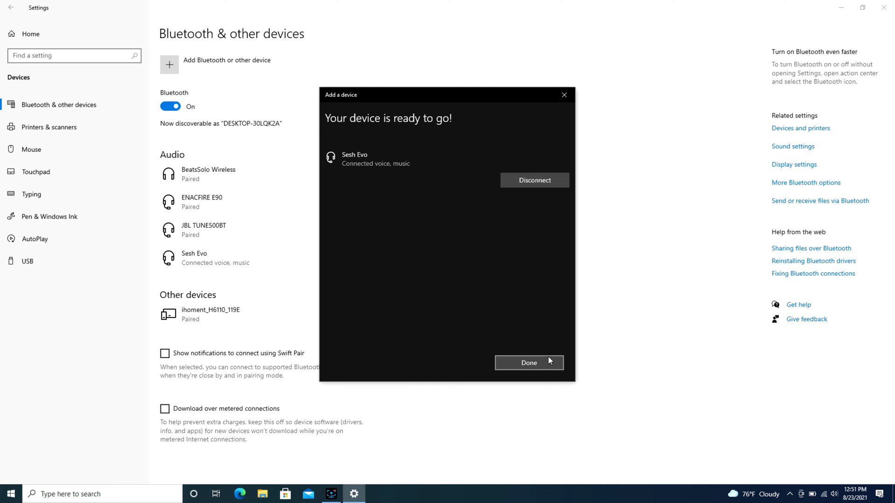
# Confirm the Sesh Evo pairing with Done so it lists as connected under Audio
pyautogui.click(528, 363)
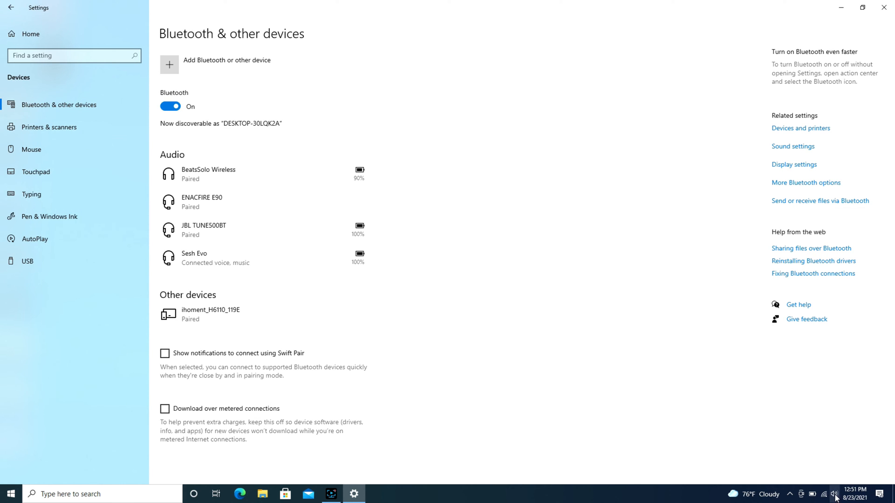
pyautogui.click(834, 493)
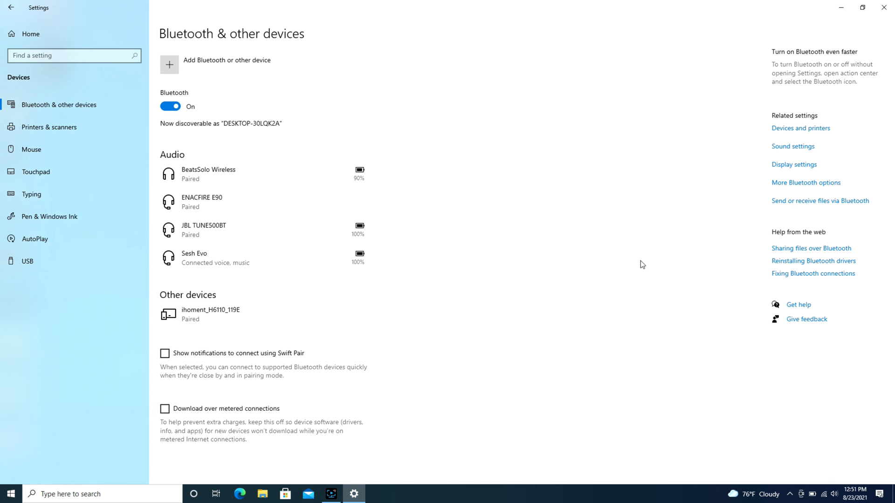
pyautogui.moveTo(605, 209)
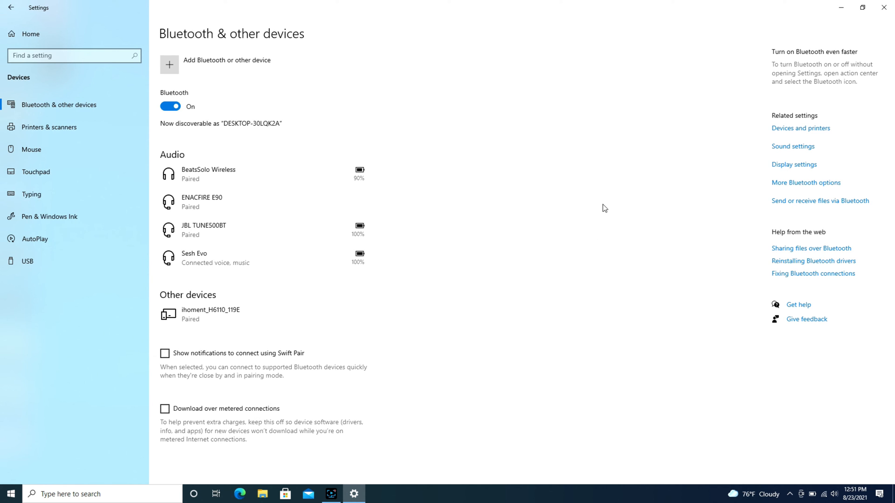